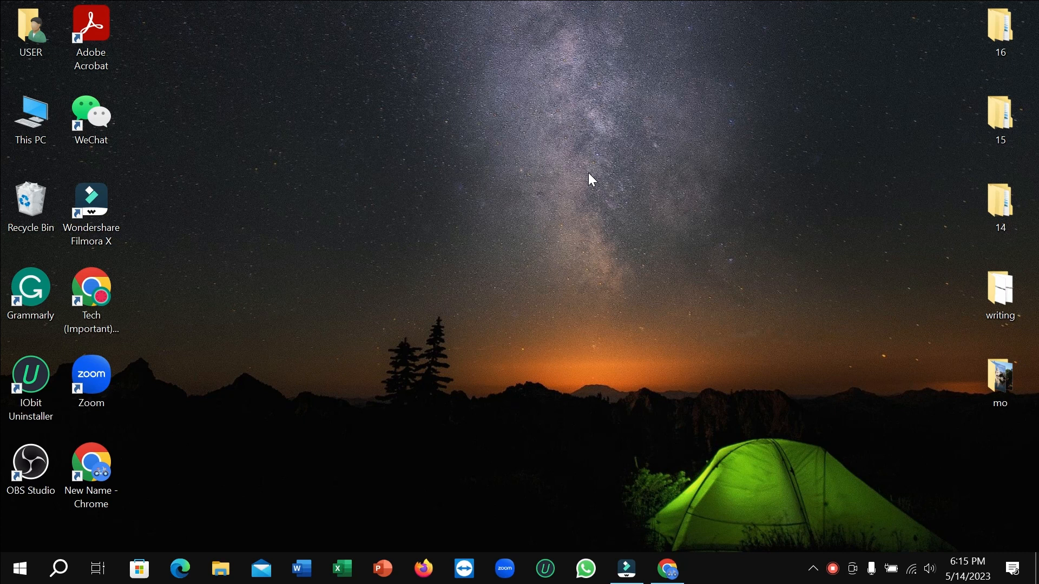
mouse_move(79, 553)
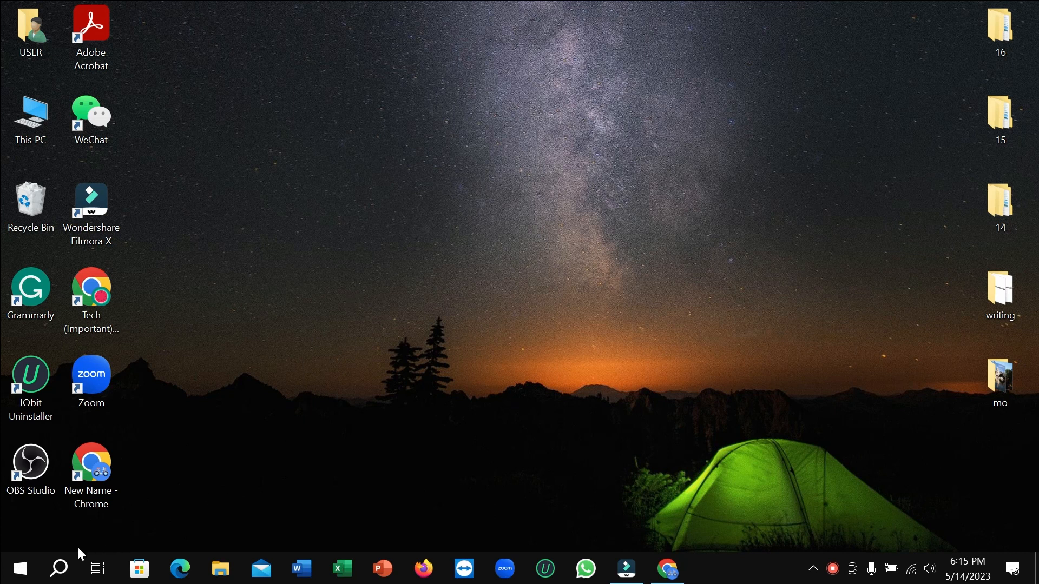
Step: Search for "default", open the Default apps page, and scroll down to Video player
left_click(58, 569)
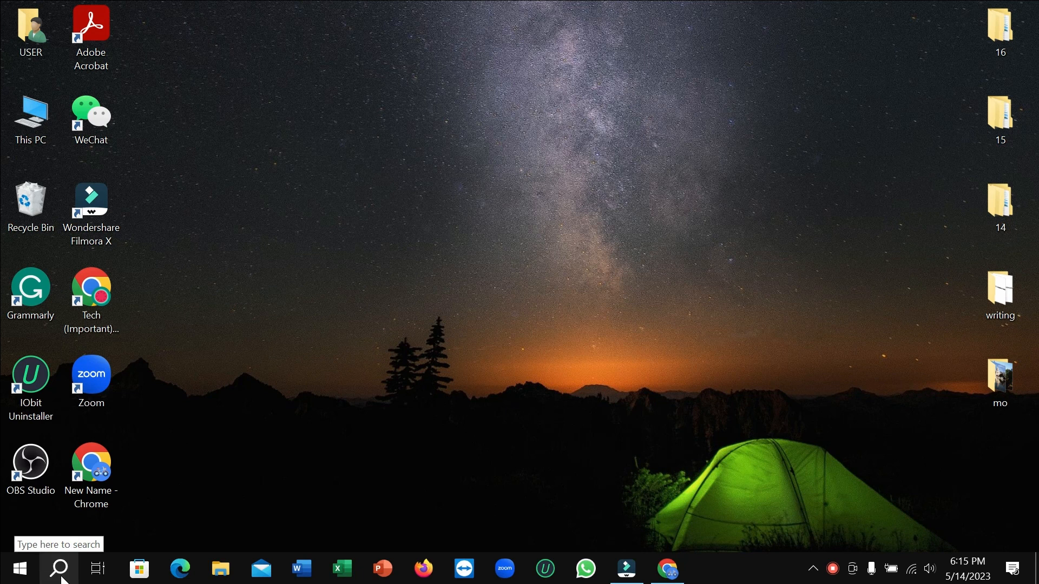
left_click(58, 569)
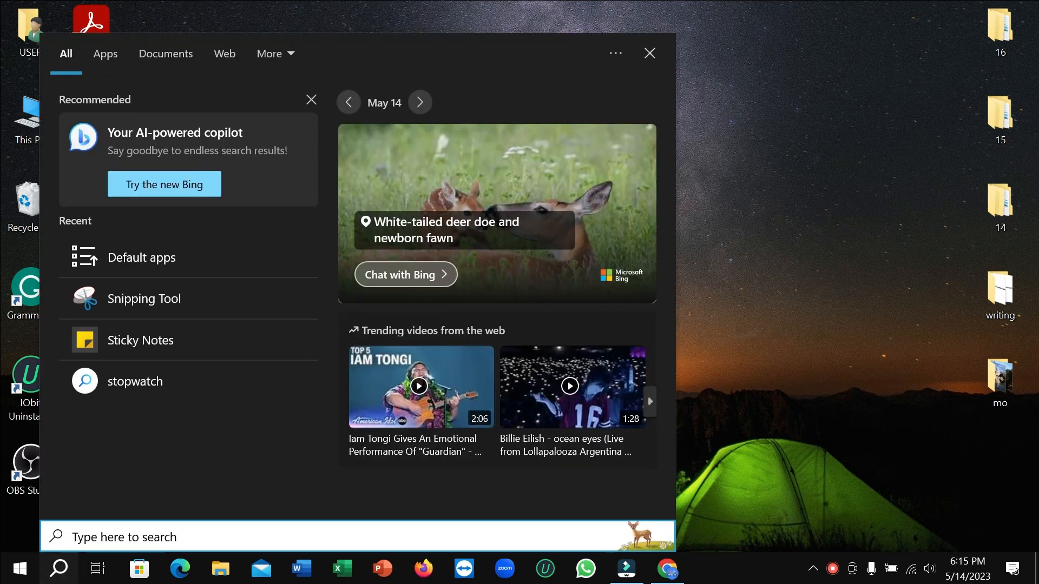
type("defau")
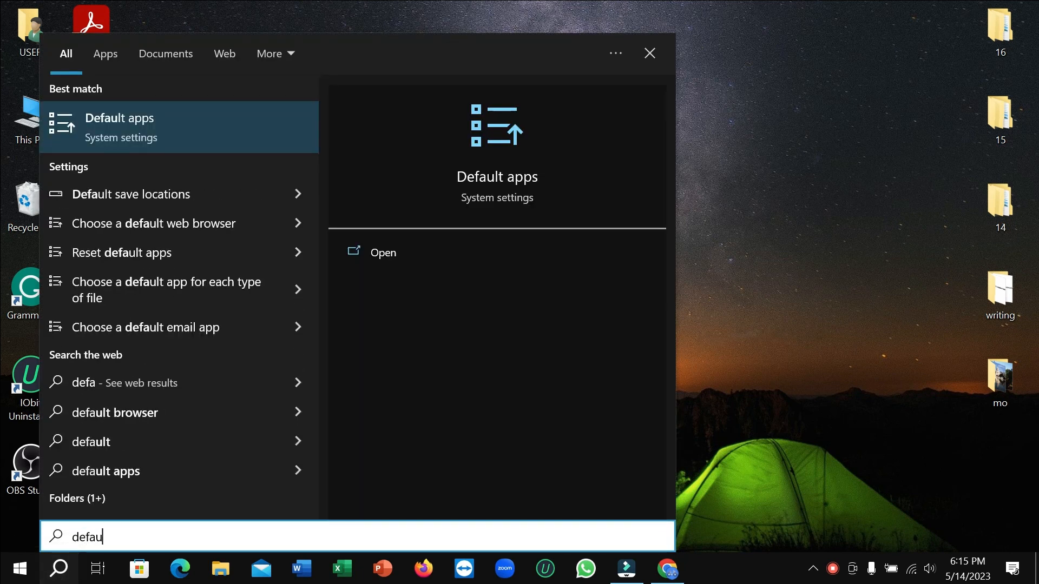
type("t")
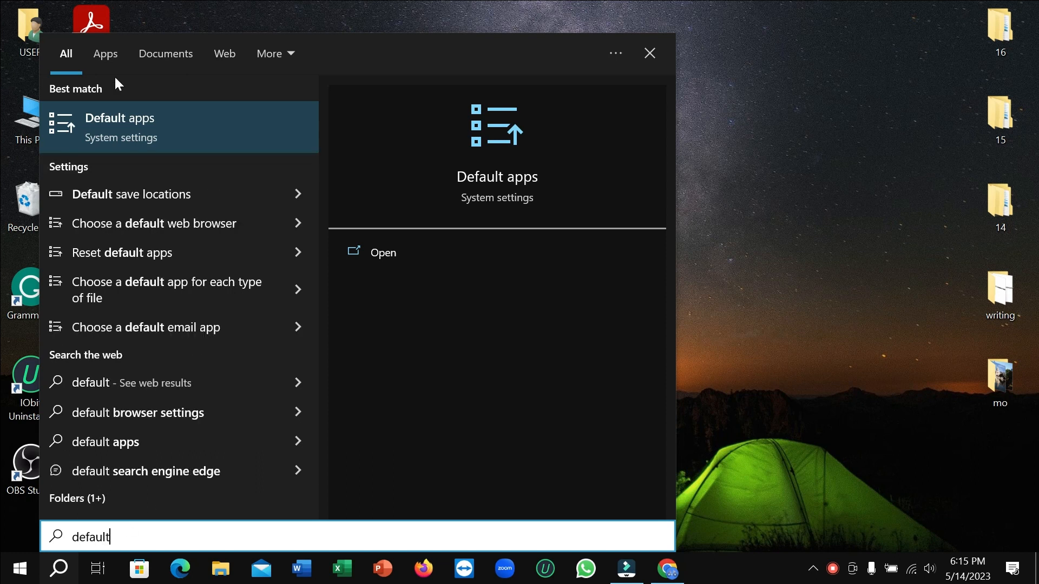
left_click(166, 127)
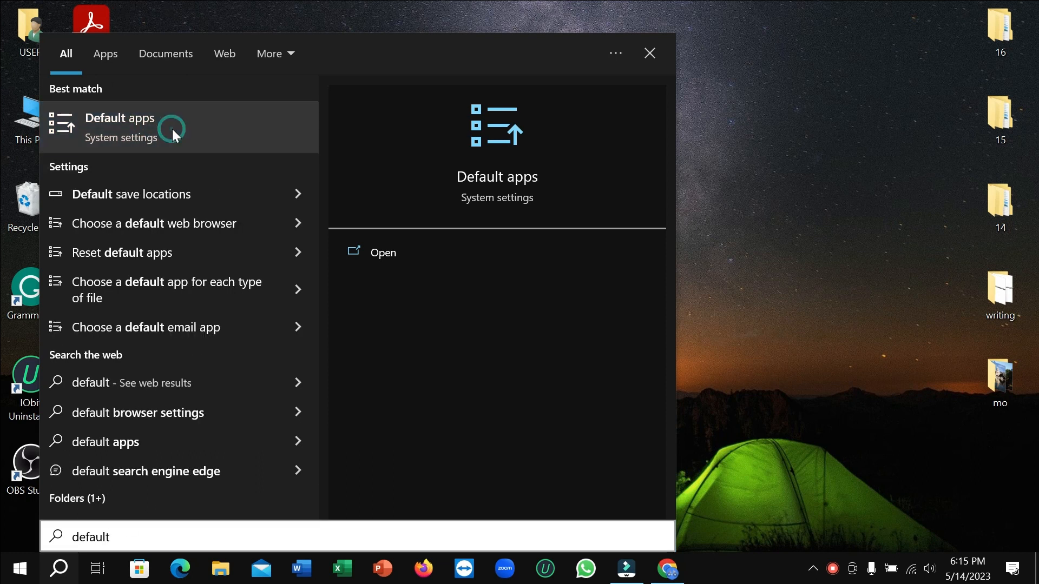
left_click(120, 127)
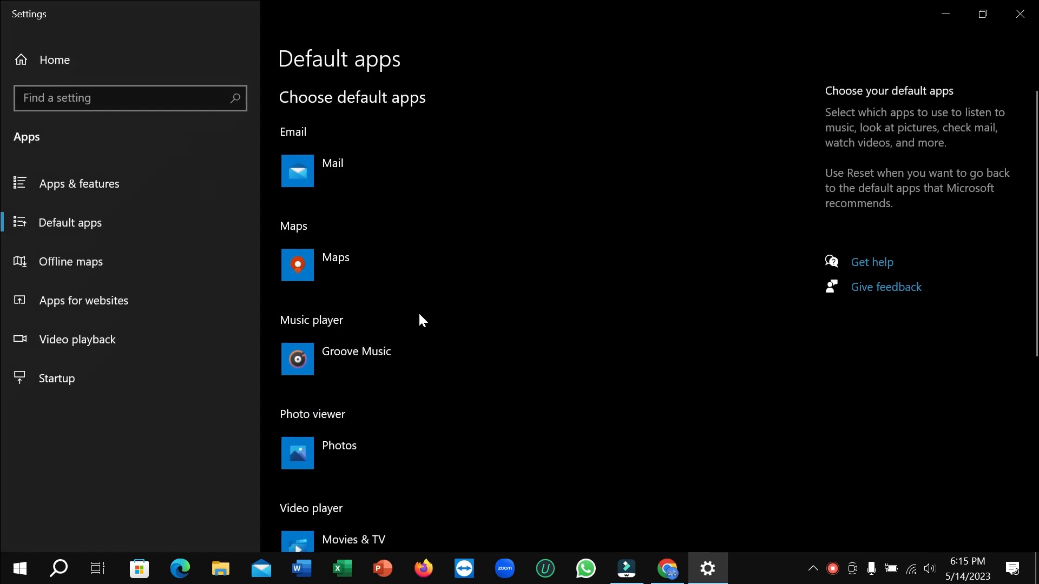
scroll("down", 3)
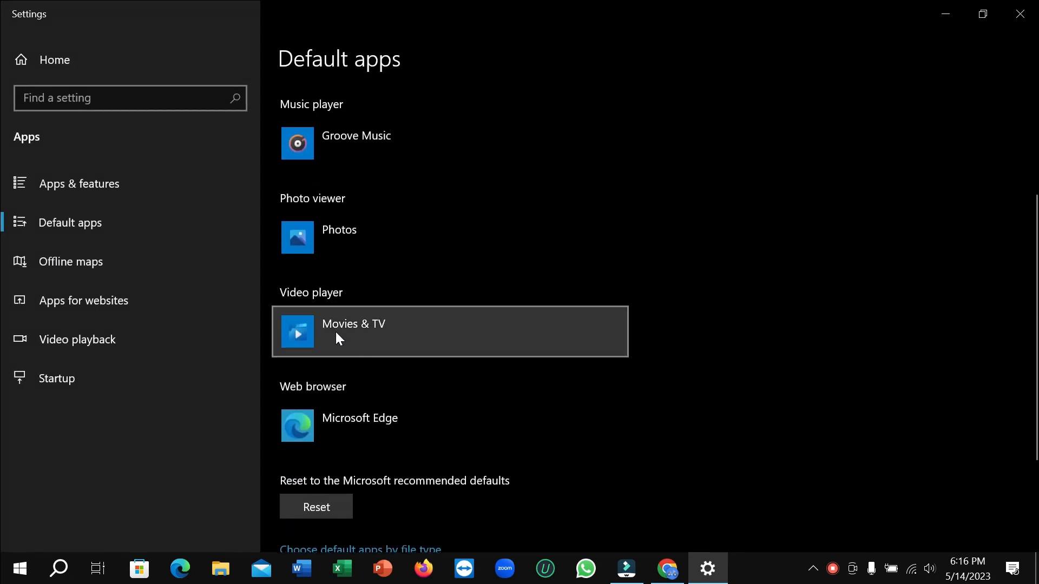
Step: Open the Choose an app list under Video player, currently Movies & TV
left_click(353, 331)
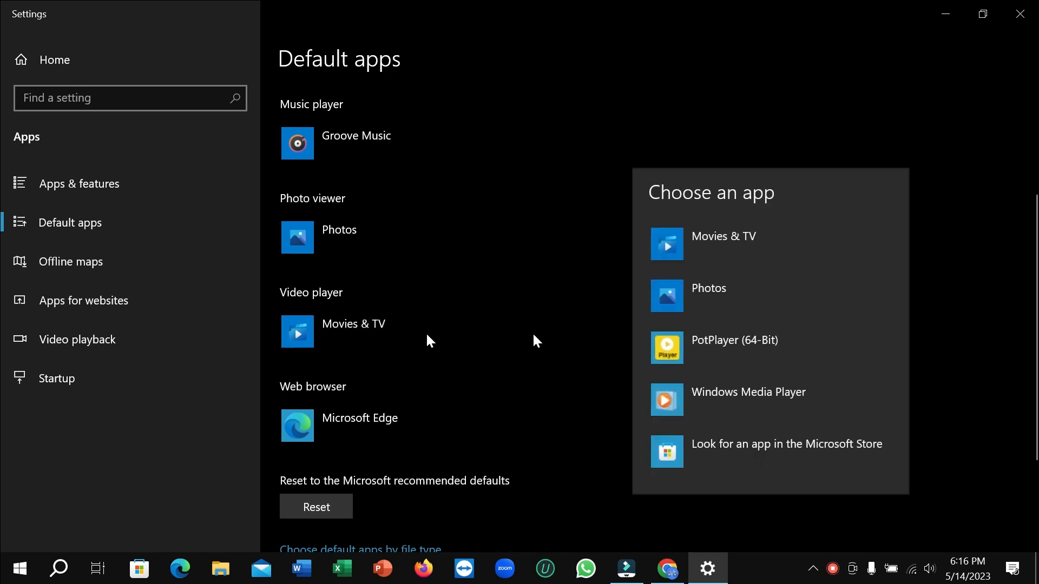
mouse_move(723, 236)
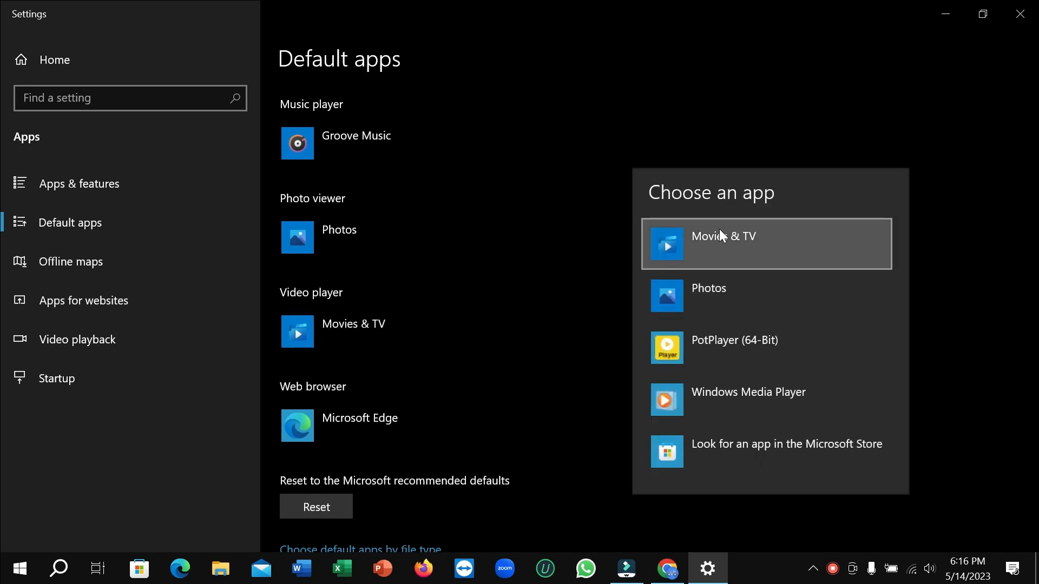
mouse_move(649, 252)
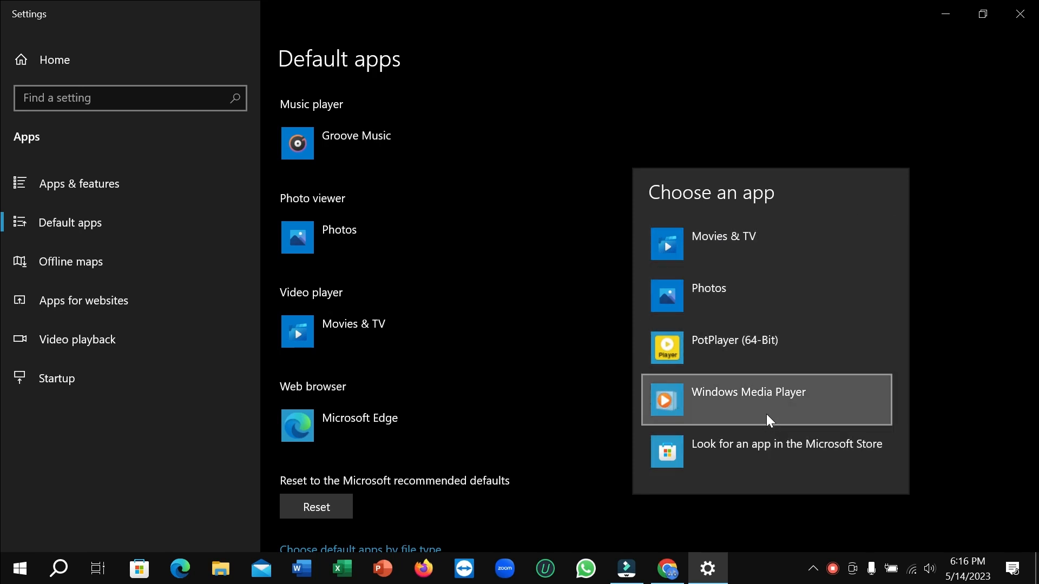
mouse_move(767, 413)
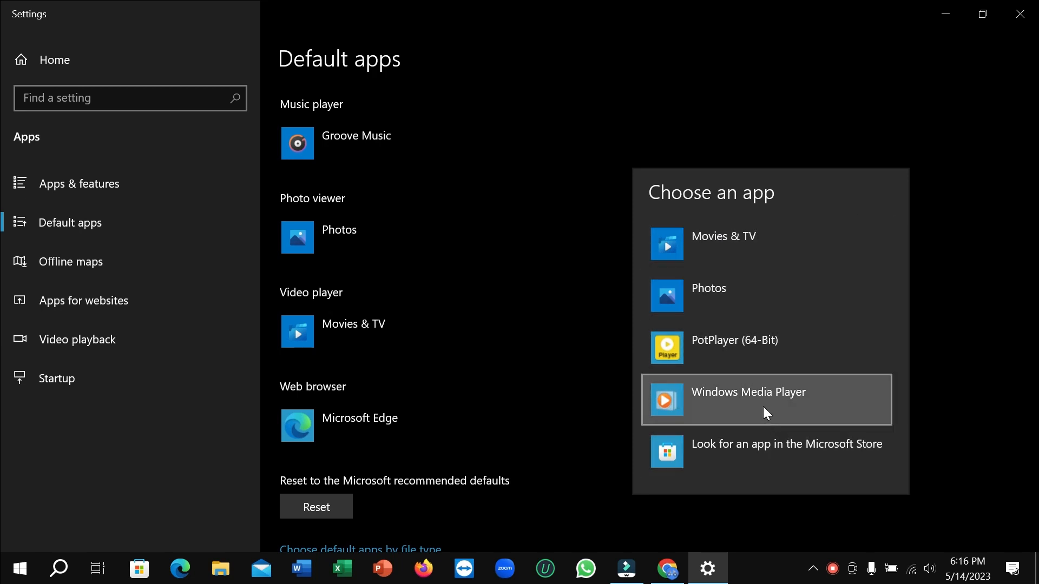
mouse_move(732, 280)
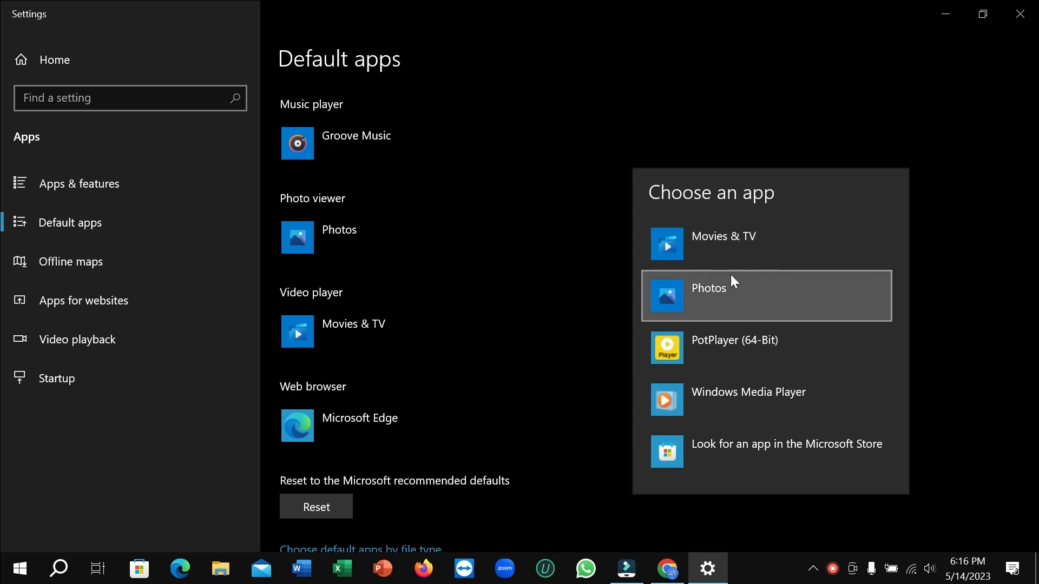
mouse_move(749, 254)
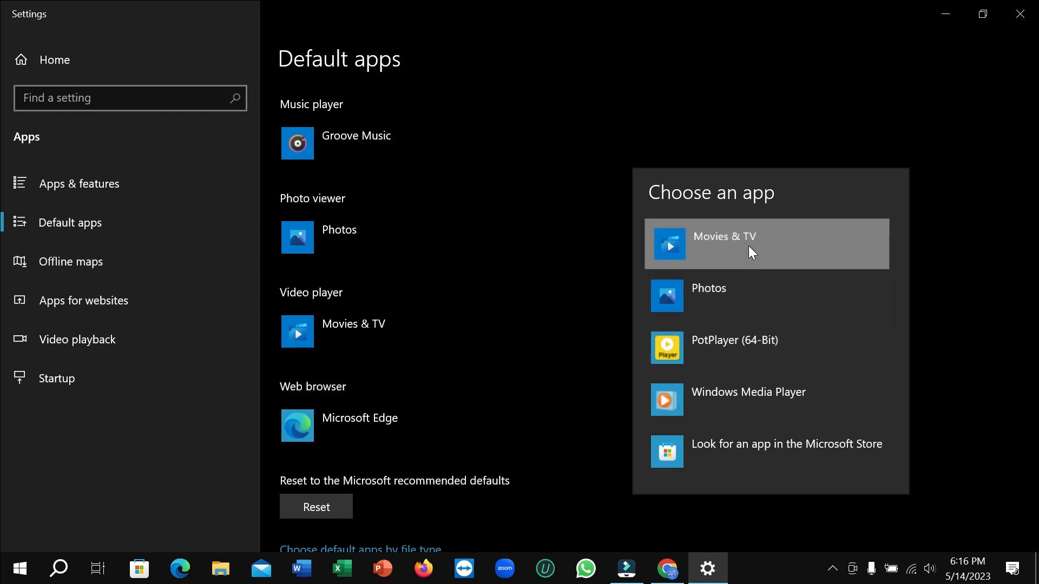
mouse_move(715, 110)
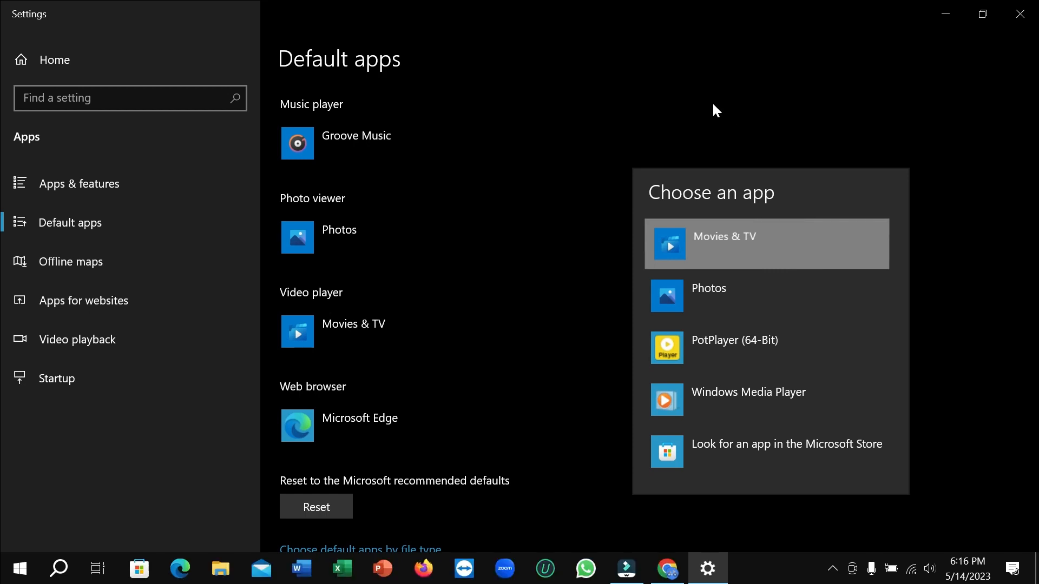